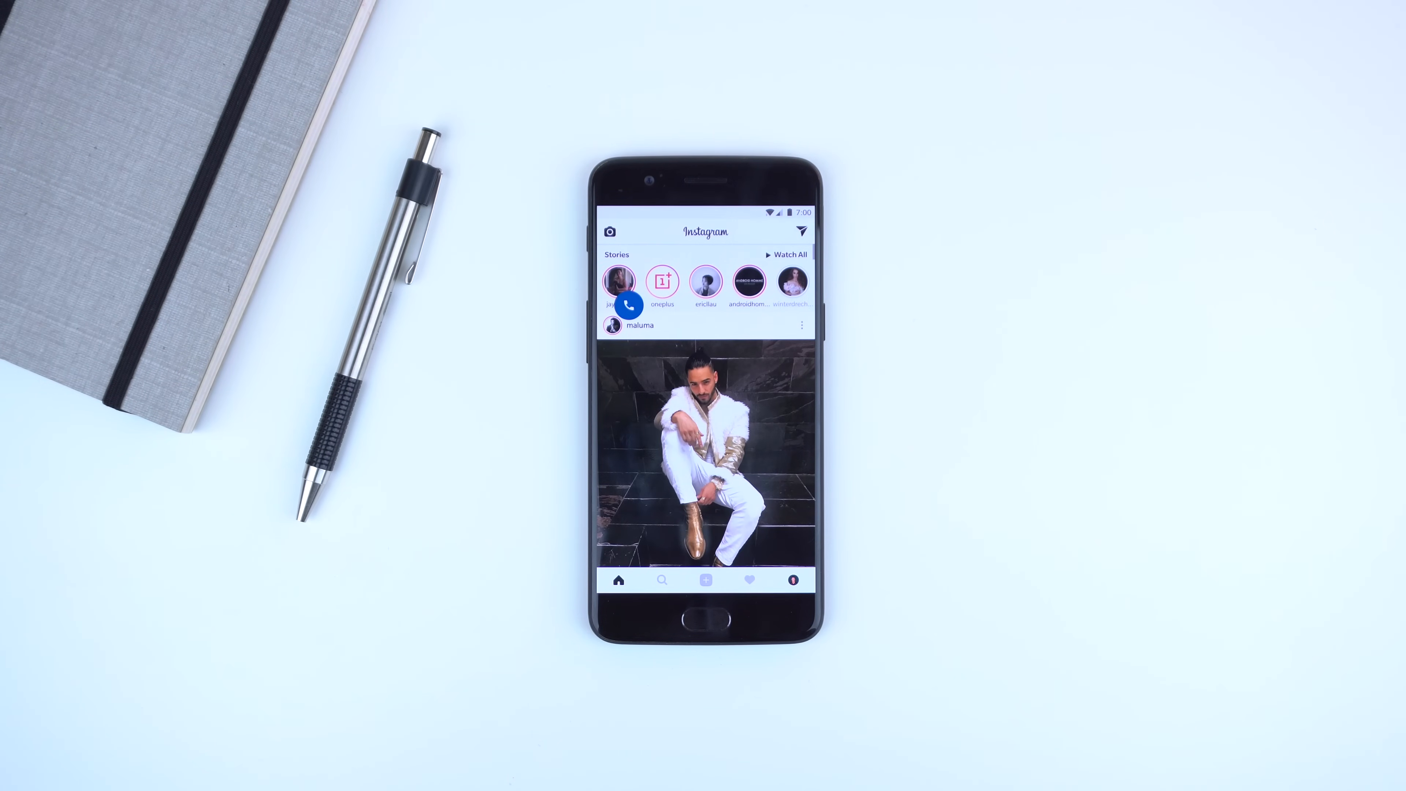
- Navigate the XDA forum thread to the 'Google Phone 11.0.164102751 [Bubble] [Patched].apk' link
scroll("down", 3)
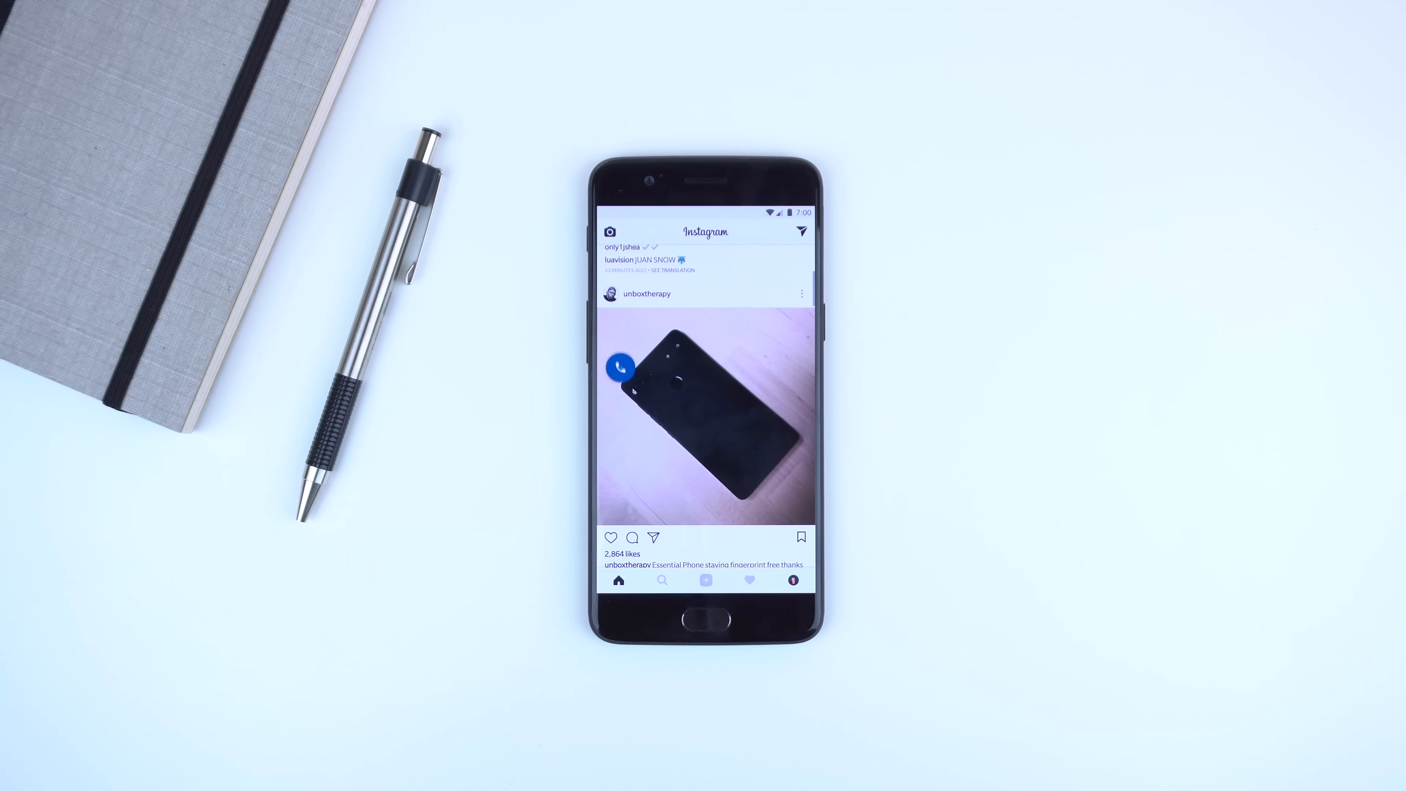
left_click(621, 369)
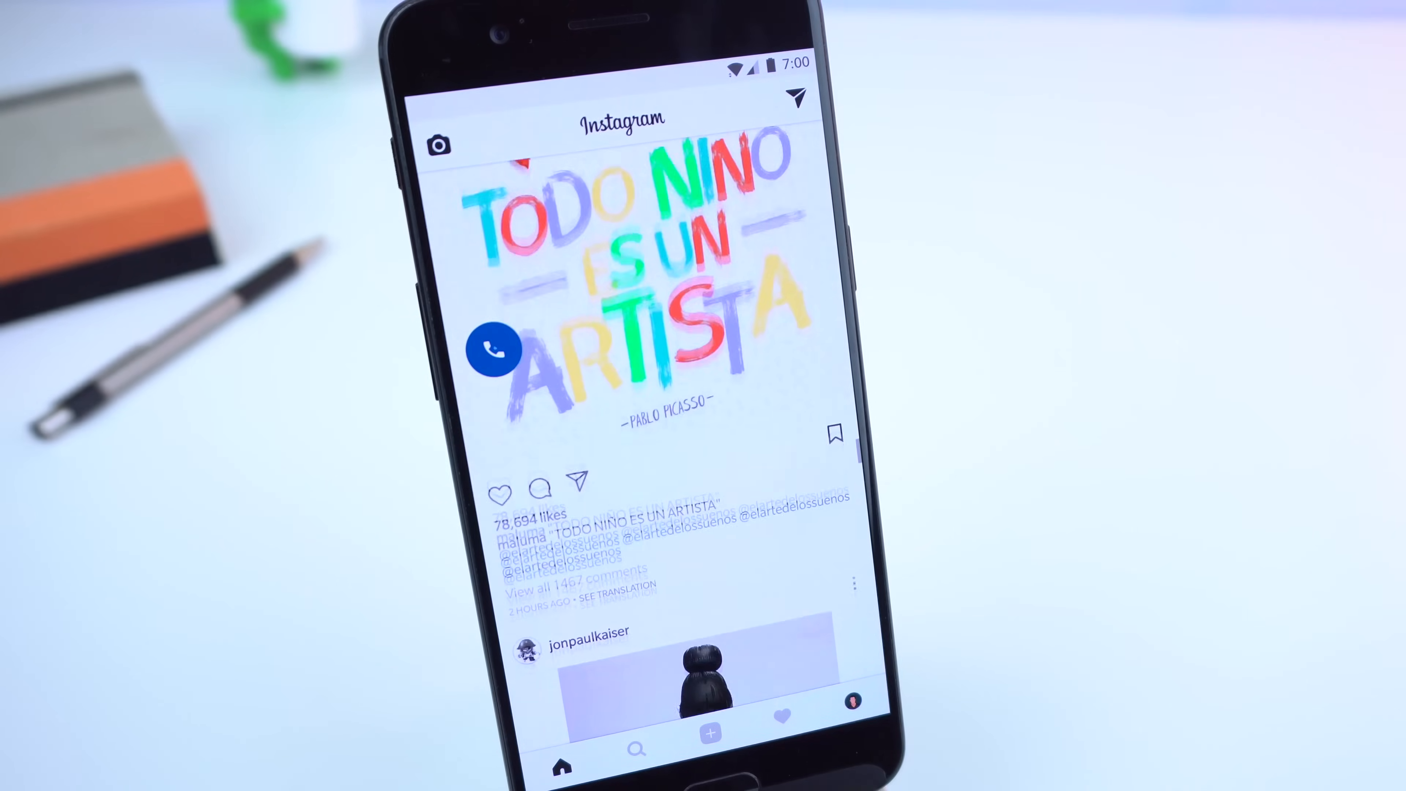
left_click(492, 350)
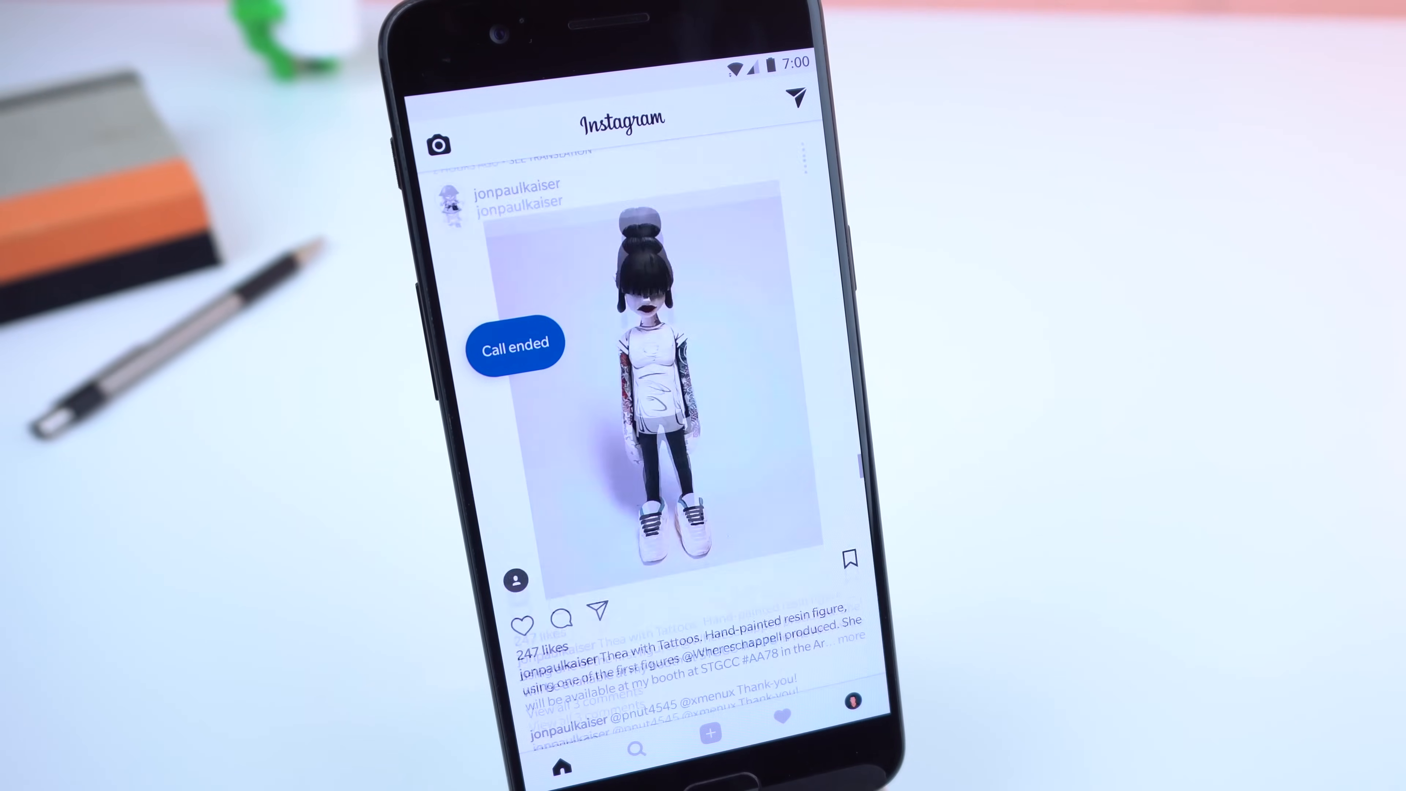
scroll("down", 3)
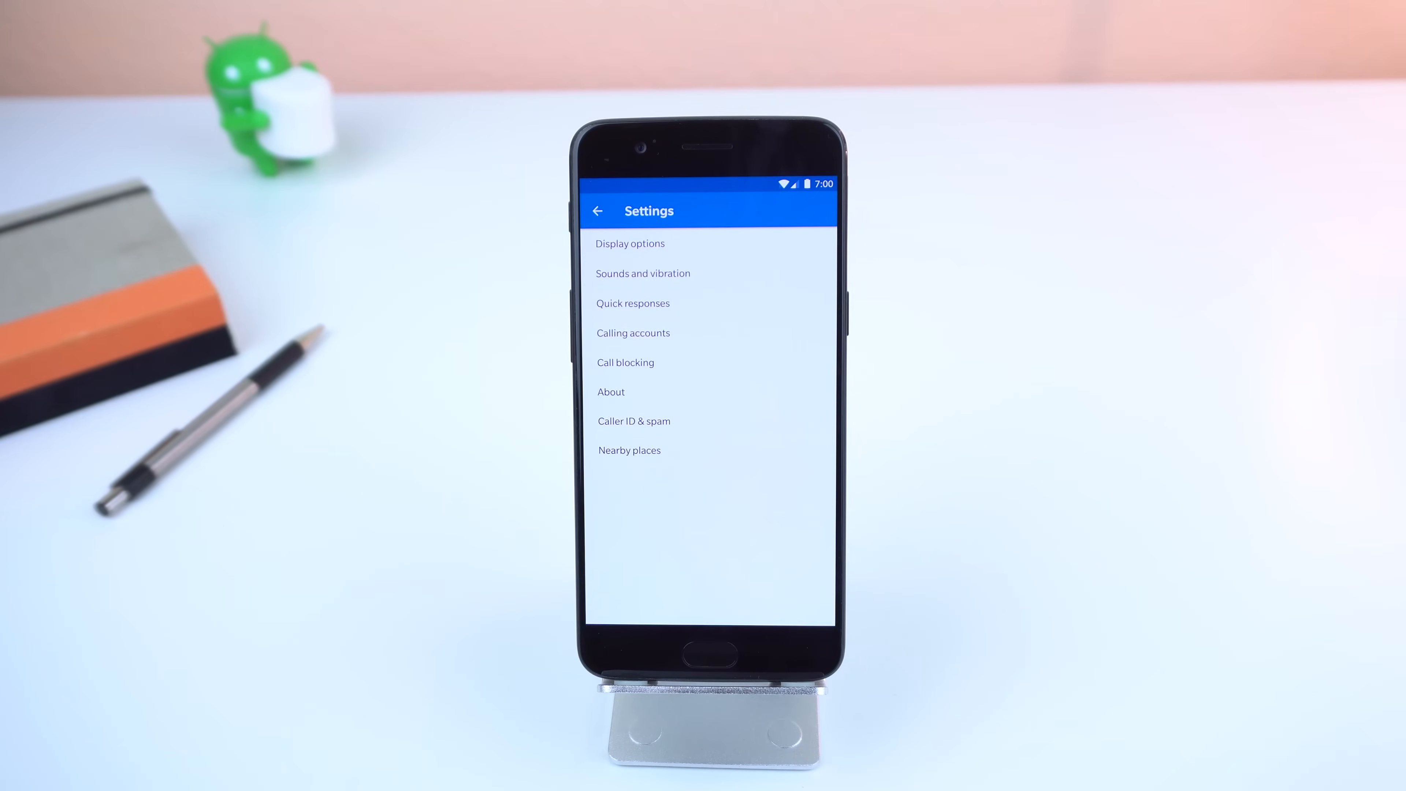
left_click(630, 243)
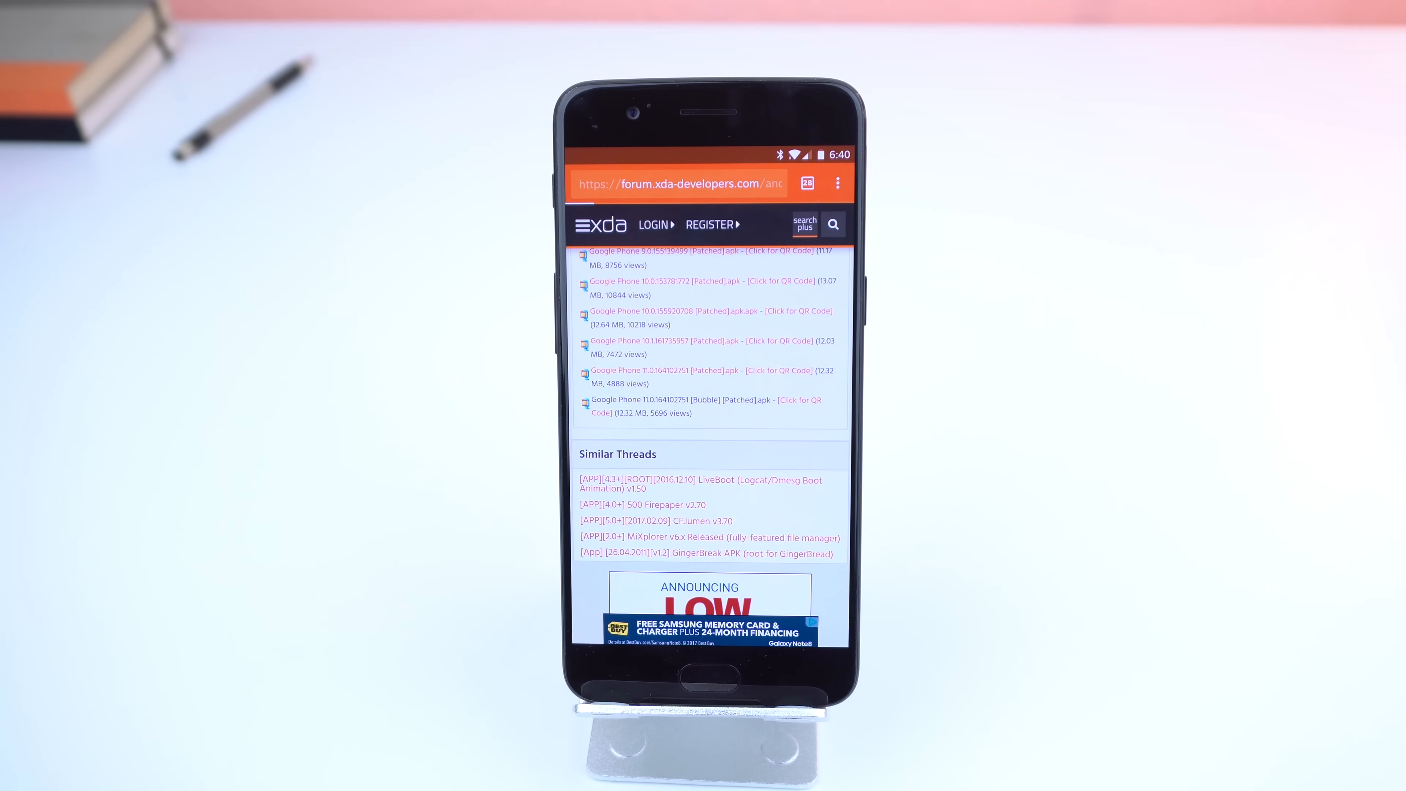
- Download the bubble-patched Google Phone APK and confirm the download prompt
left_click(706, 400)
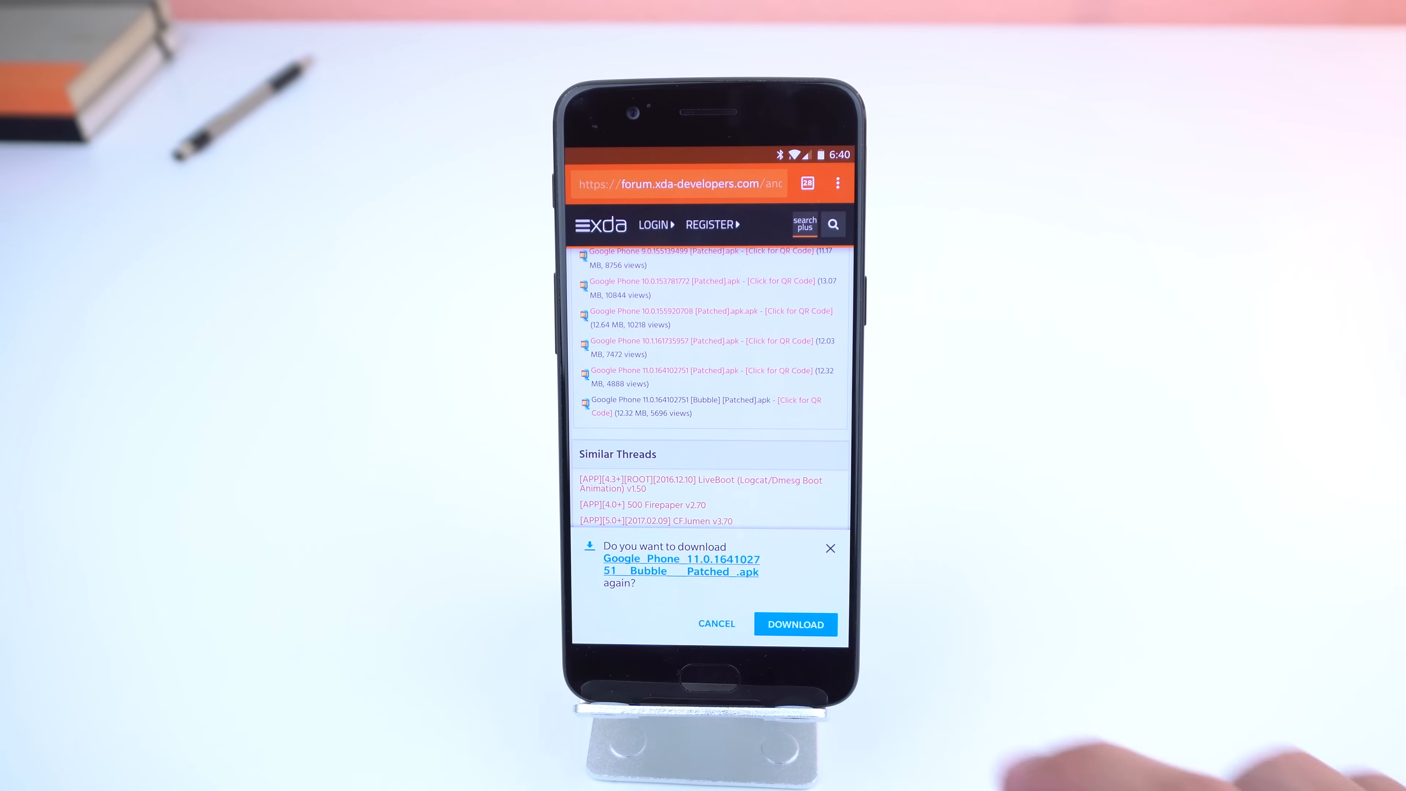
left_click(794, 623)
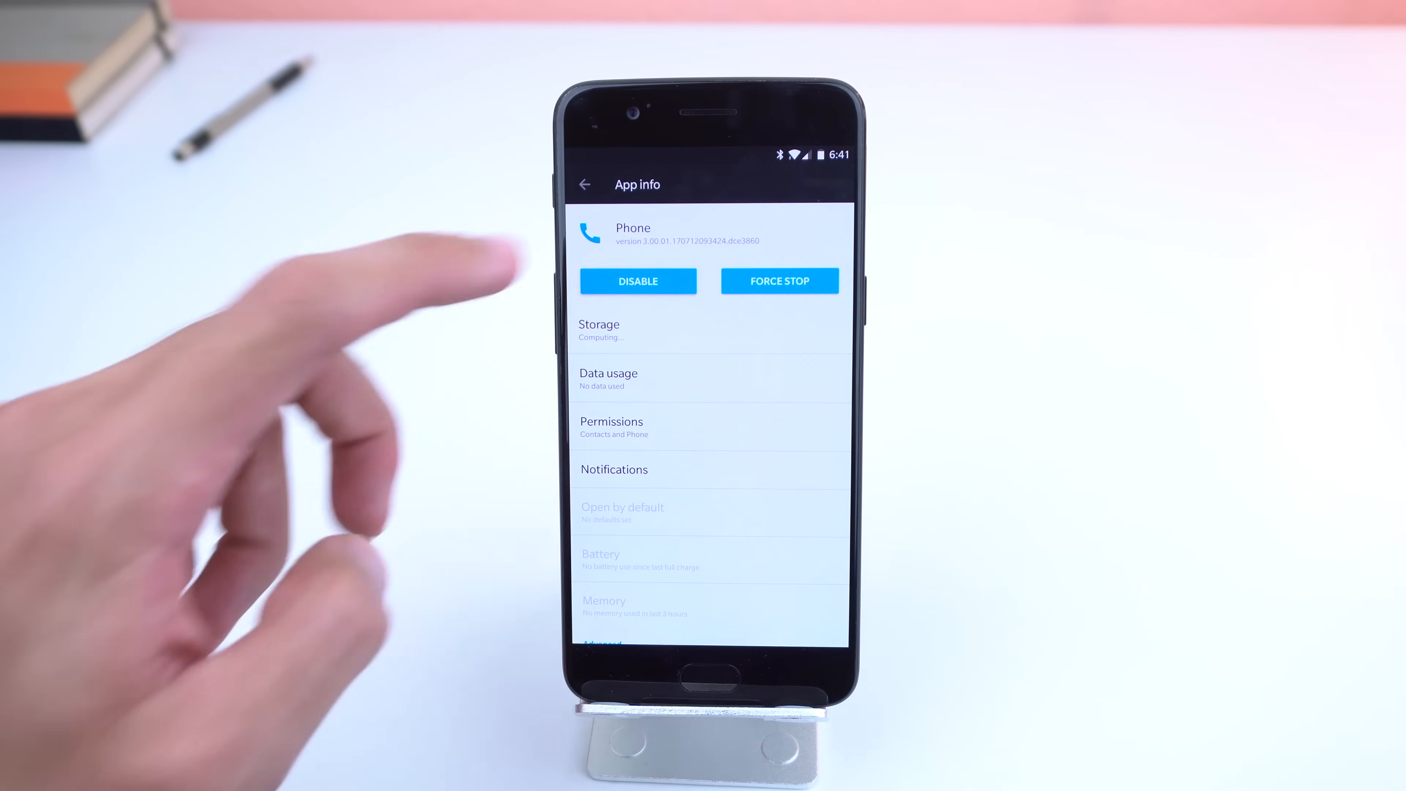
- Disable the stock Phone app and set Google Phone as the default phone app
left_click(638, 280)
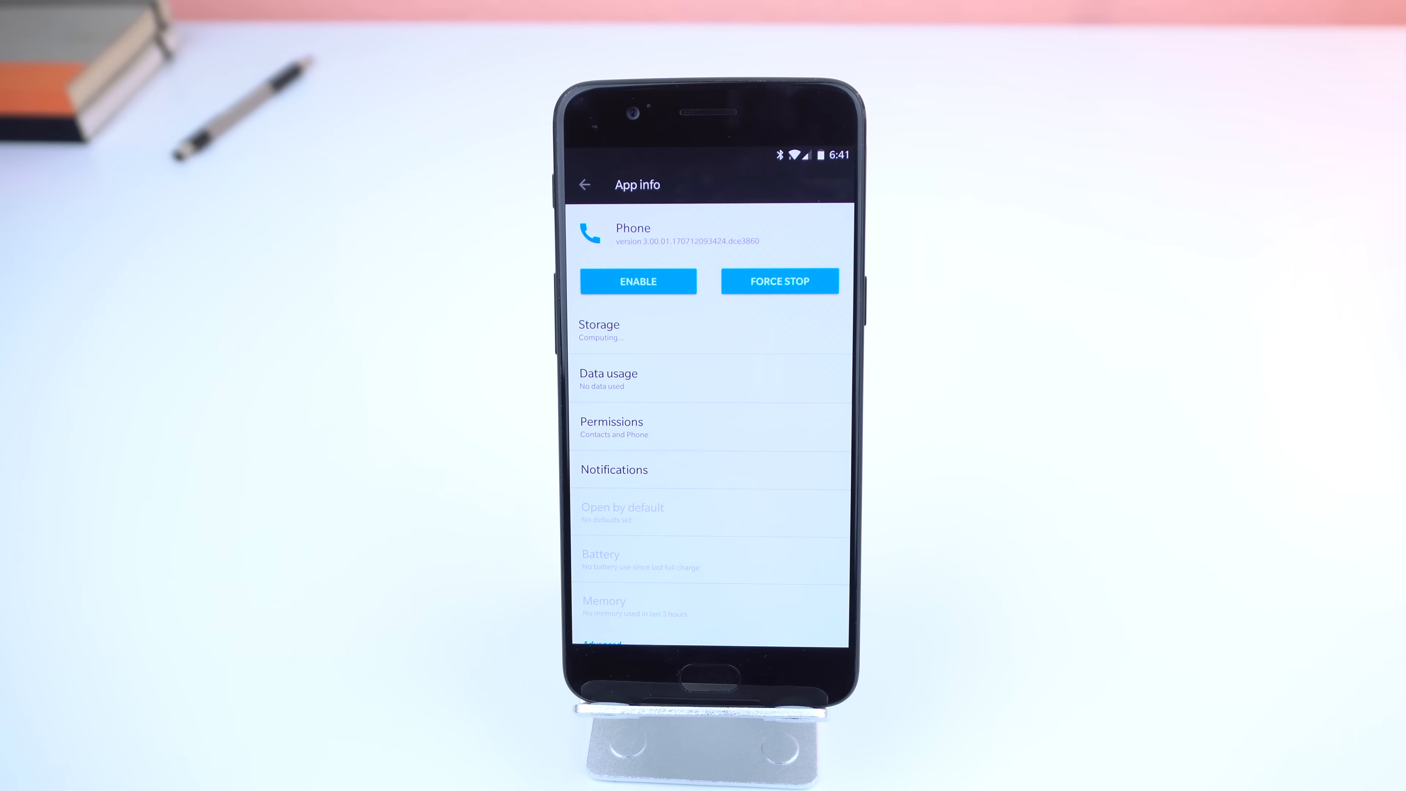
left_click(584, 184)
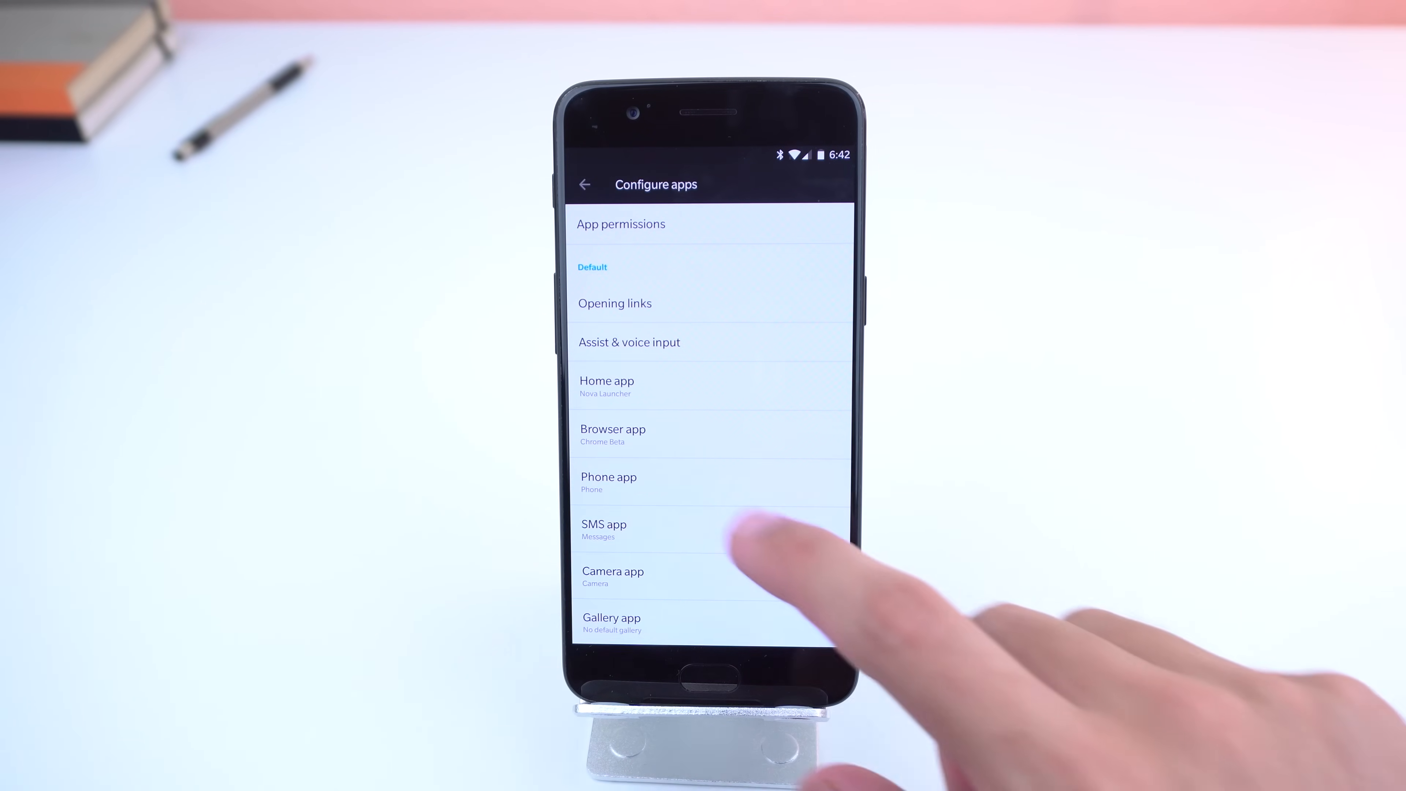
left_click(609, 483)
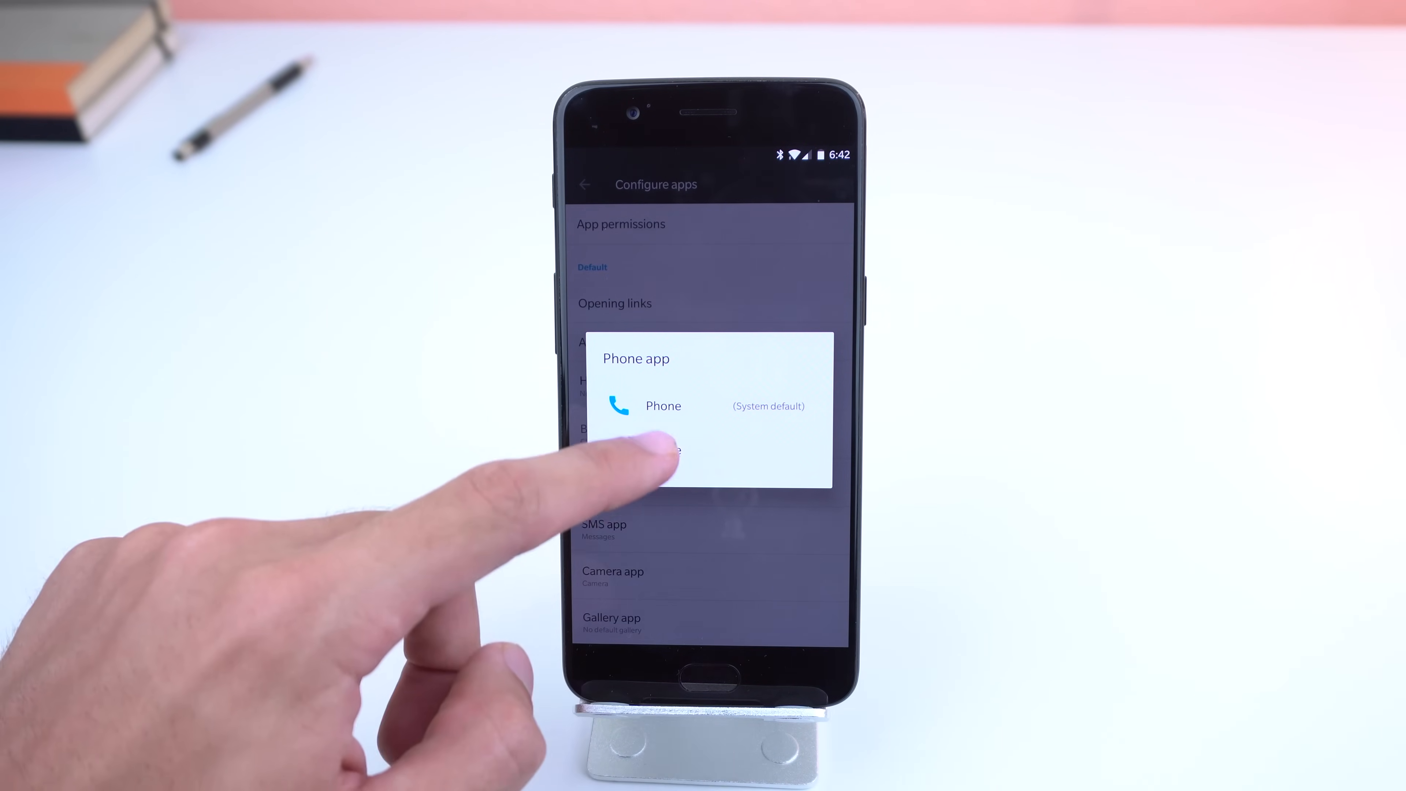
left_click(663, 405)
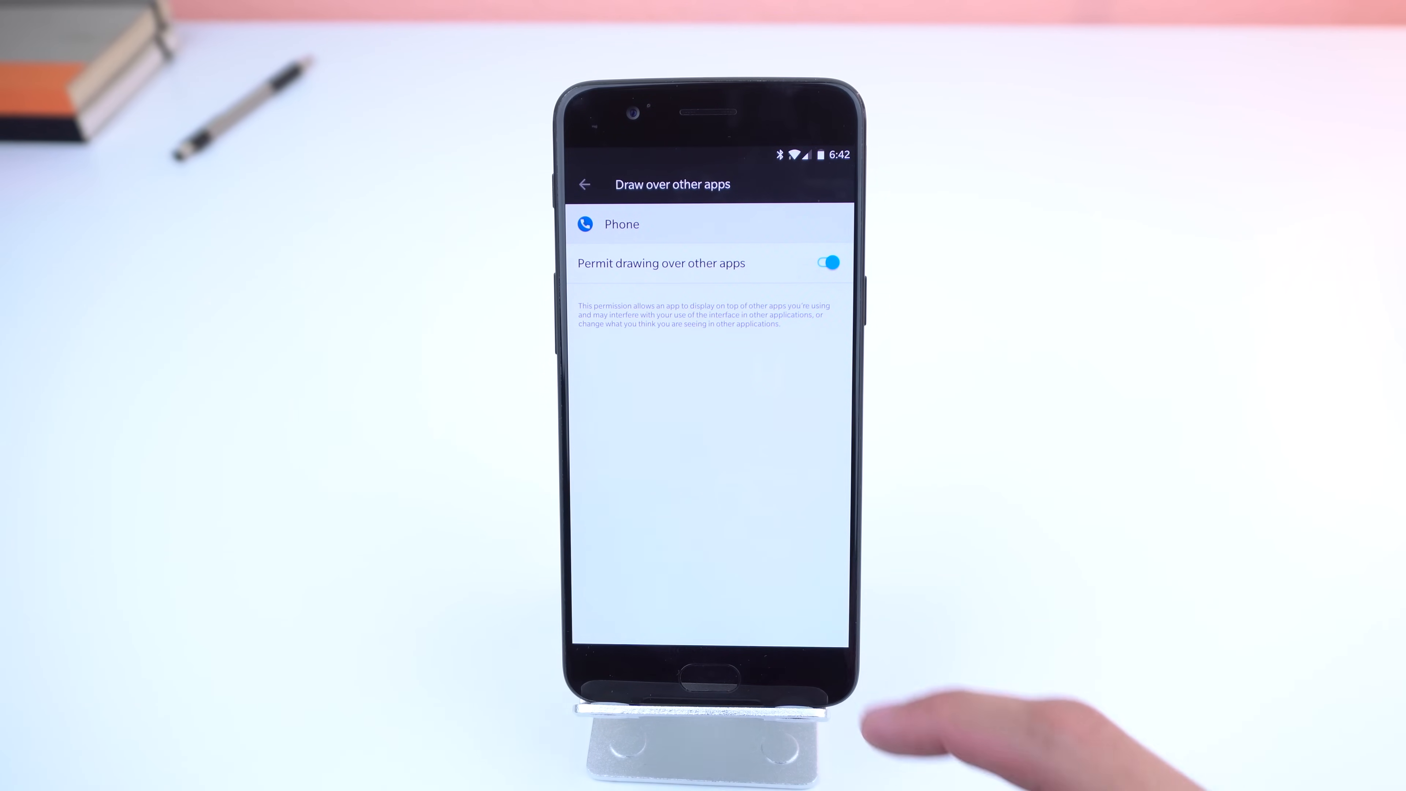
- Allow Google Phone to draw over other apps
left_click(583, 184)
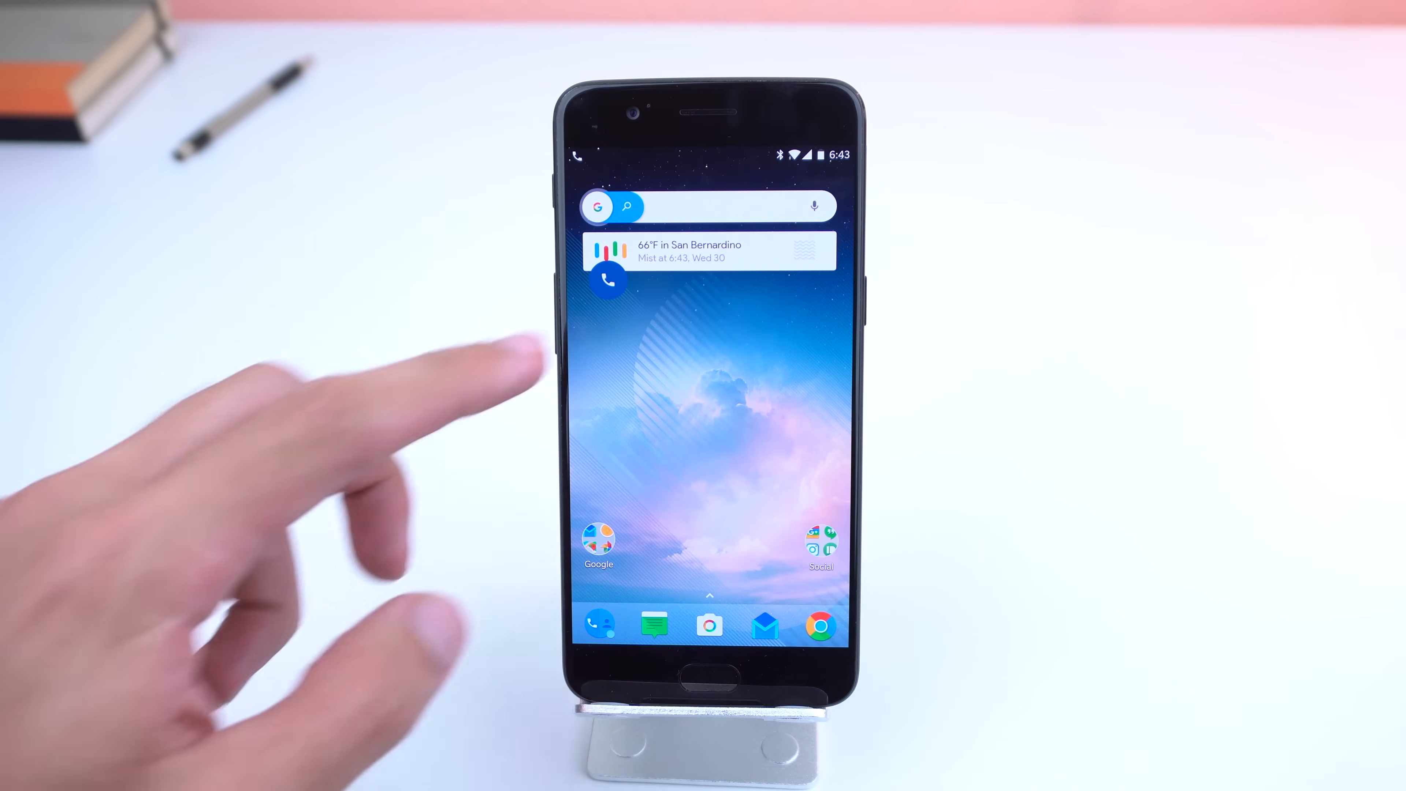
left_click(608, 280)
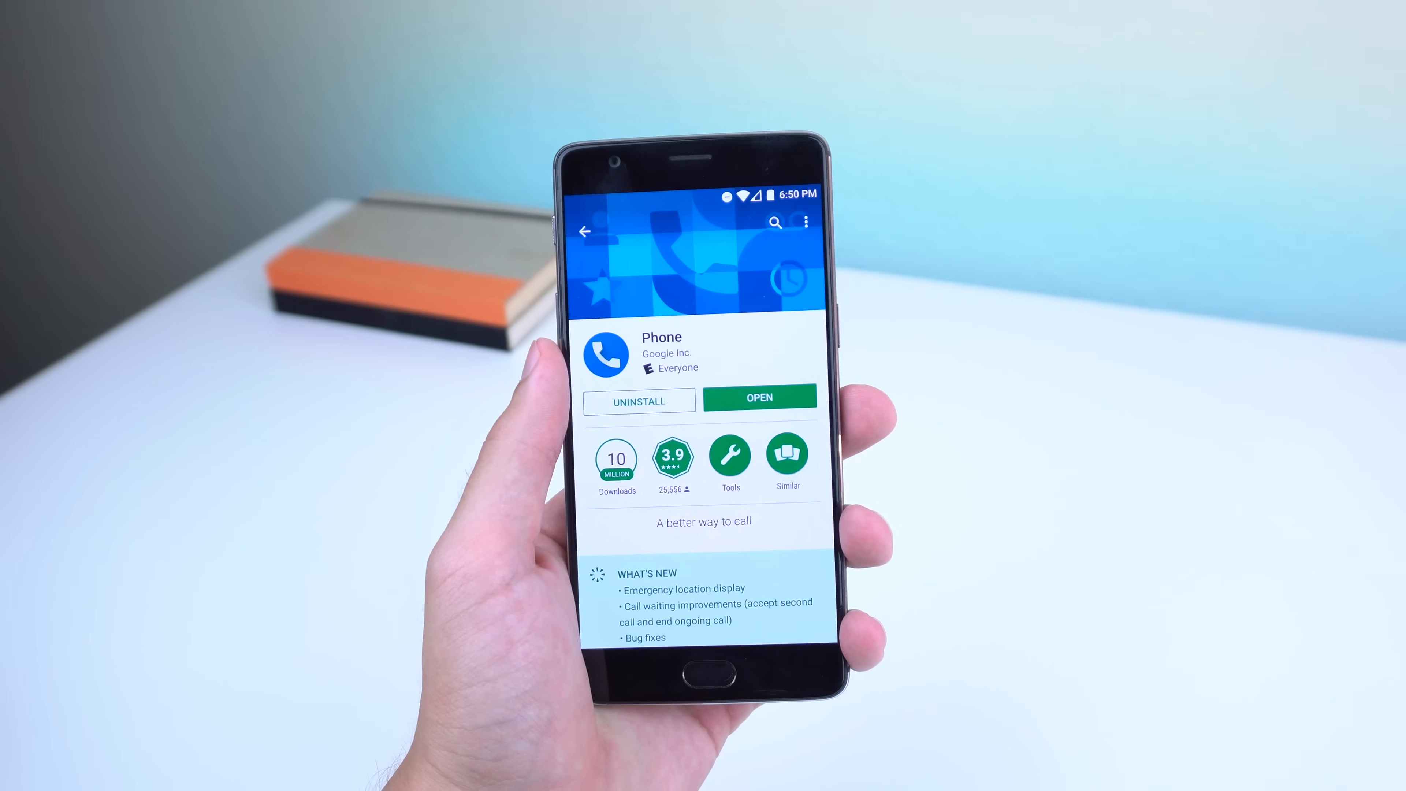
- Confirm the Play Store lists Google Phone as installed and return to the home screen
left_click(583, 232)
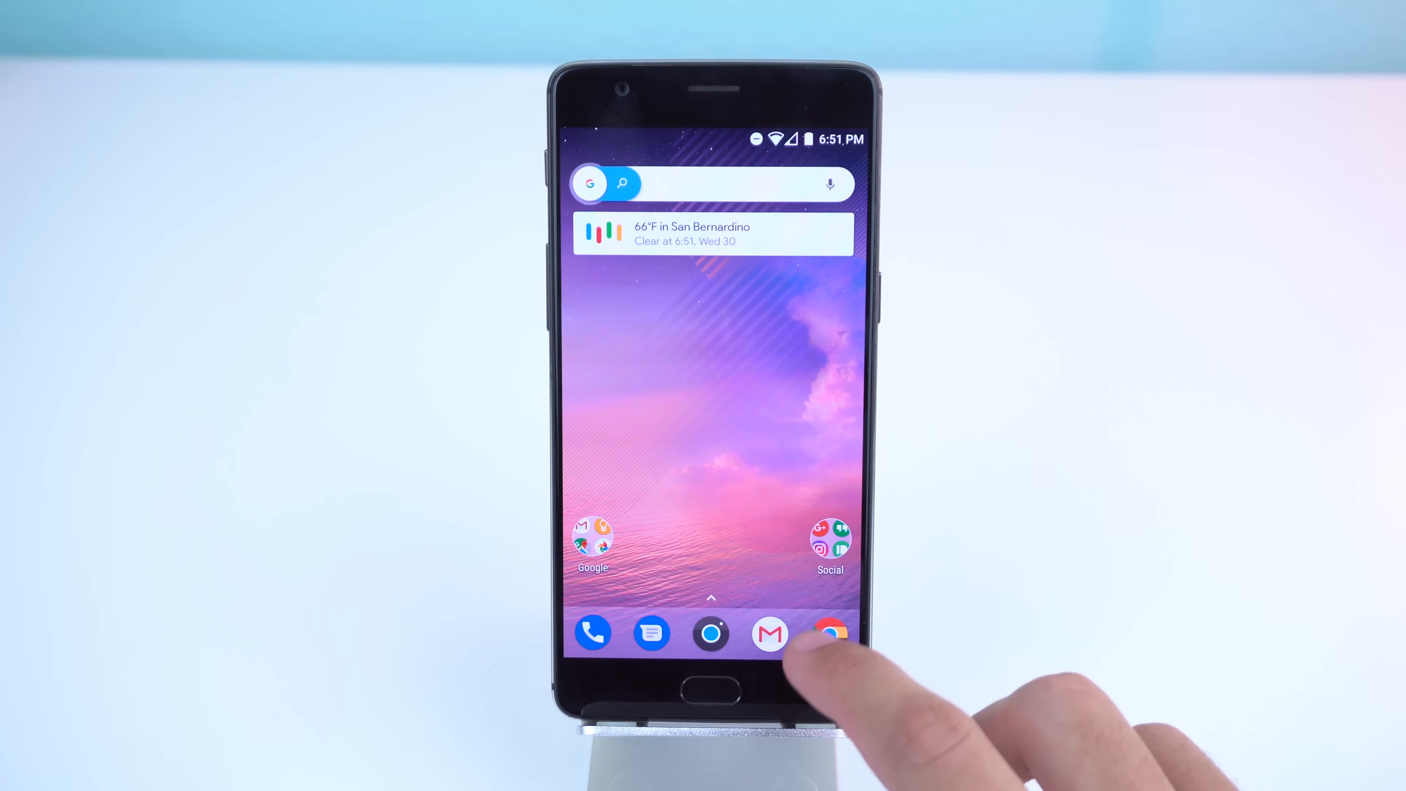
- Launch MiXplorer from the home screen dock to browse internal storage
left_click(825, 634)
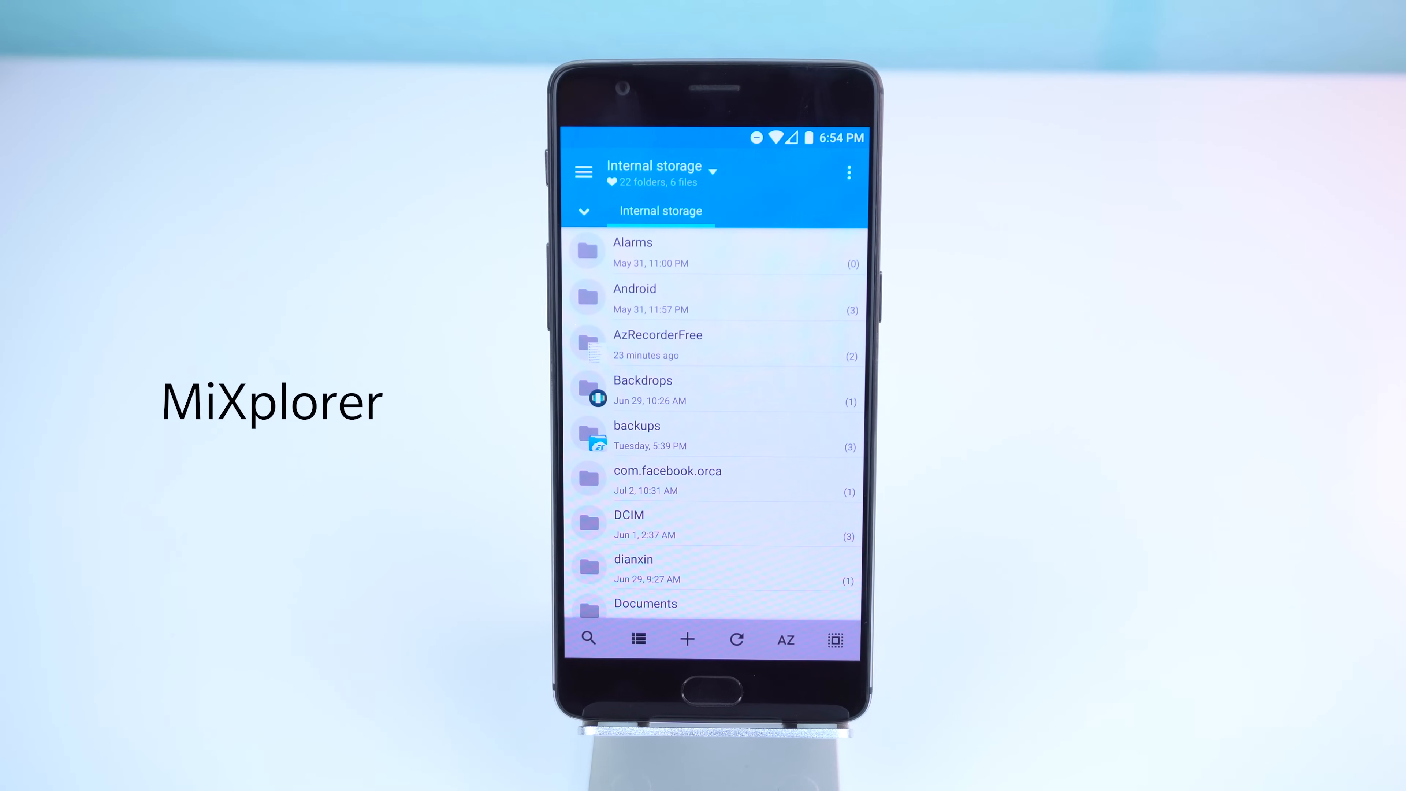
- Browse via Root to data/data/com.google.android.dialer/shared_prefs
left_click(711, 172)
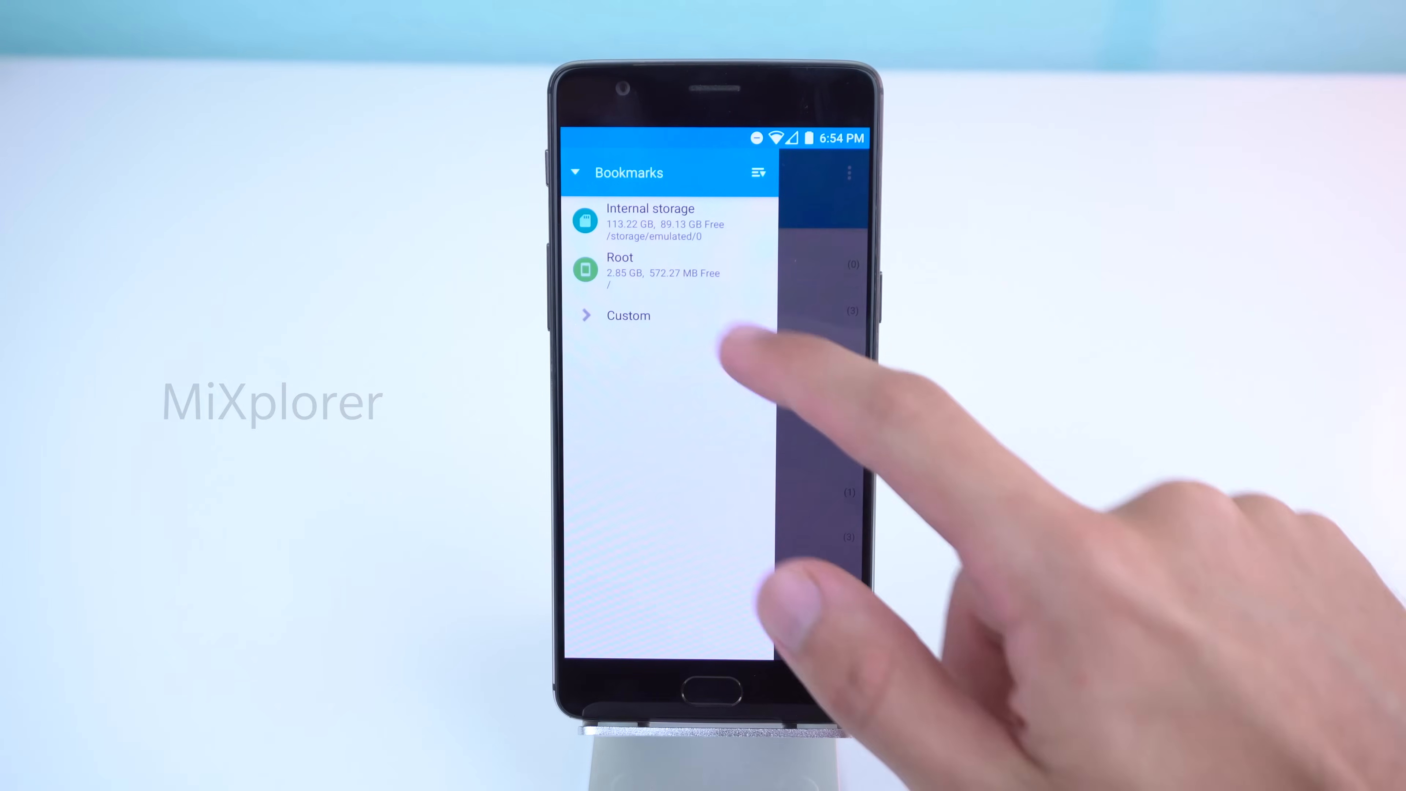
left_click(619, 269)
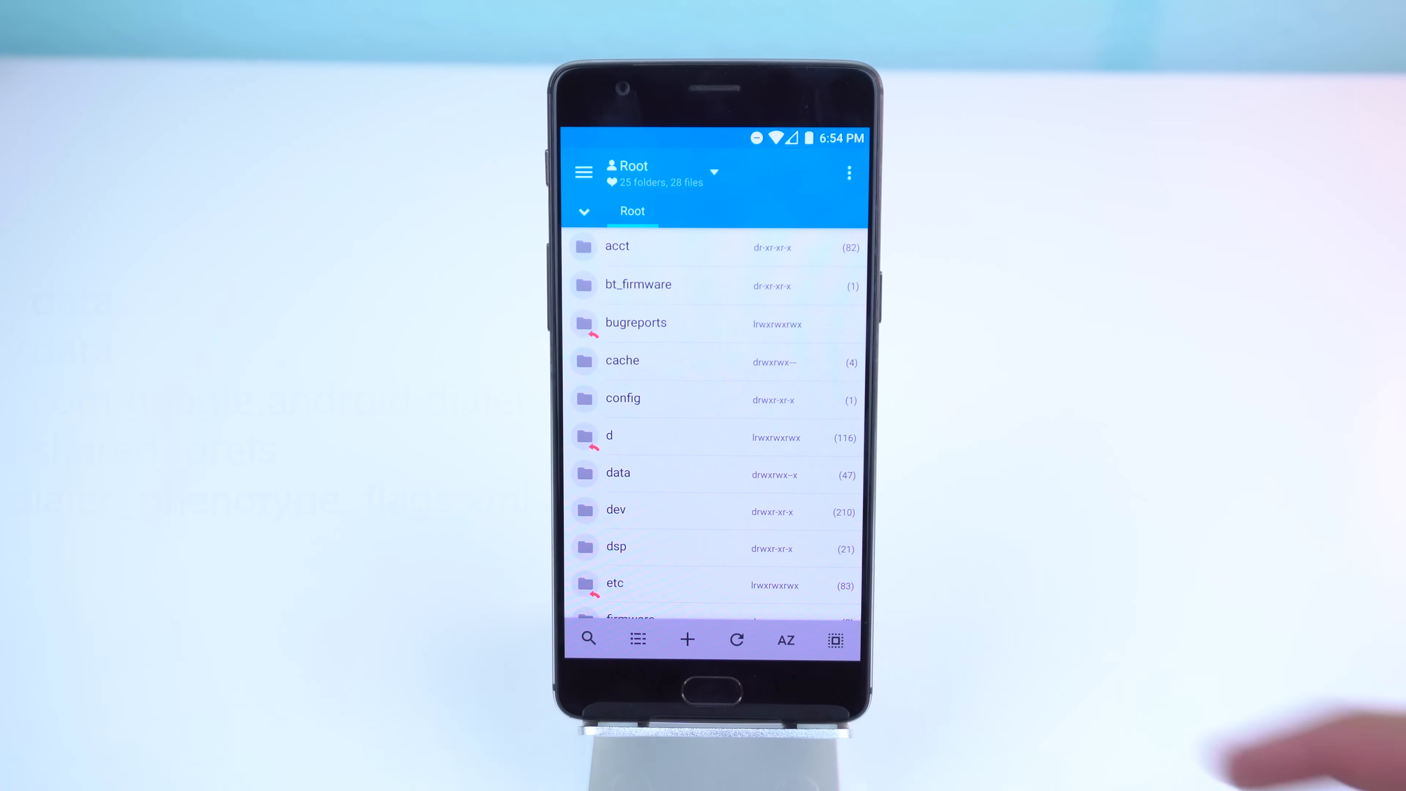
left_click(618, 472)
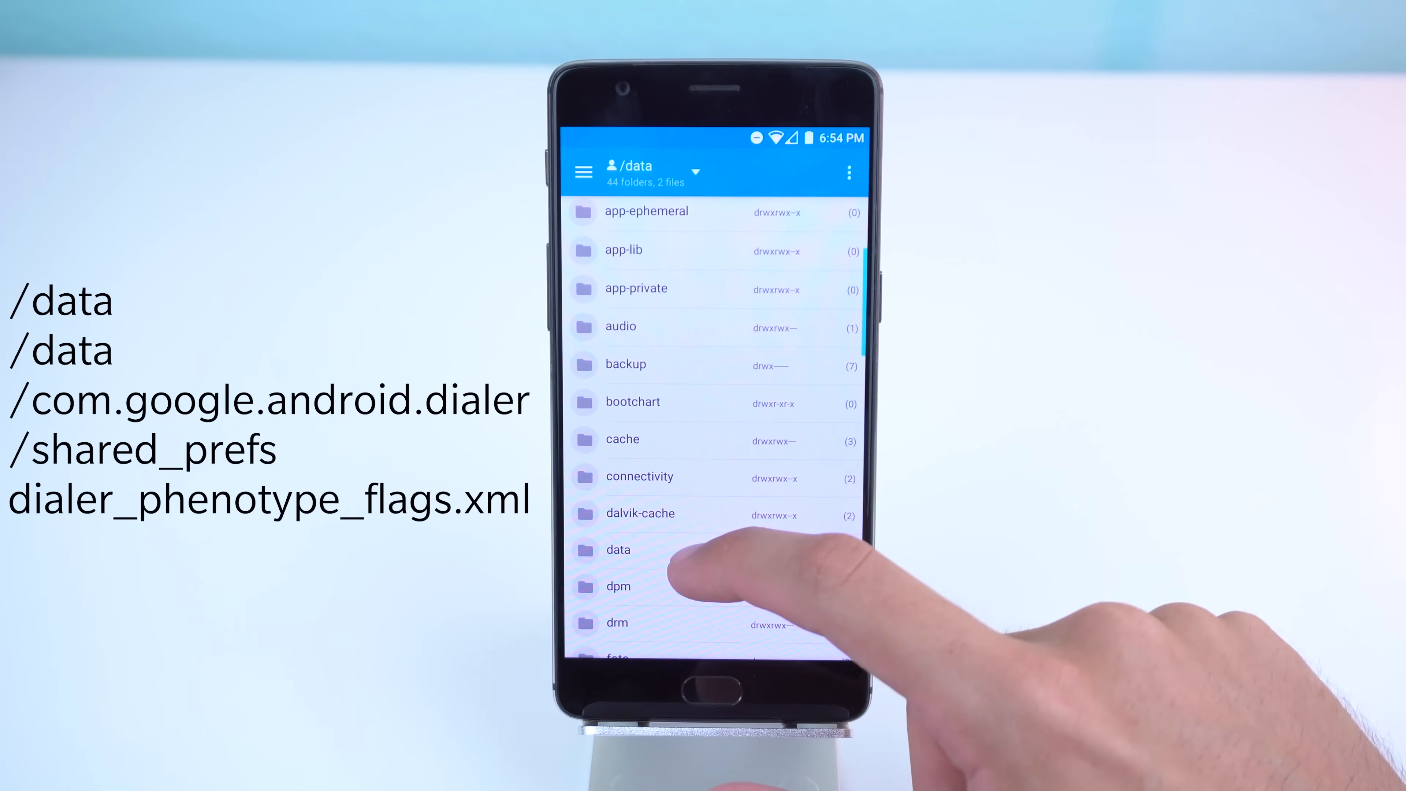
left_click(618, 550)
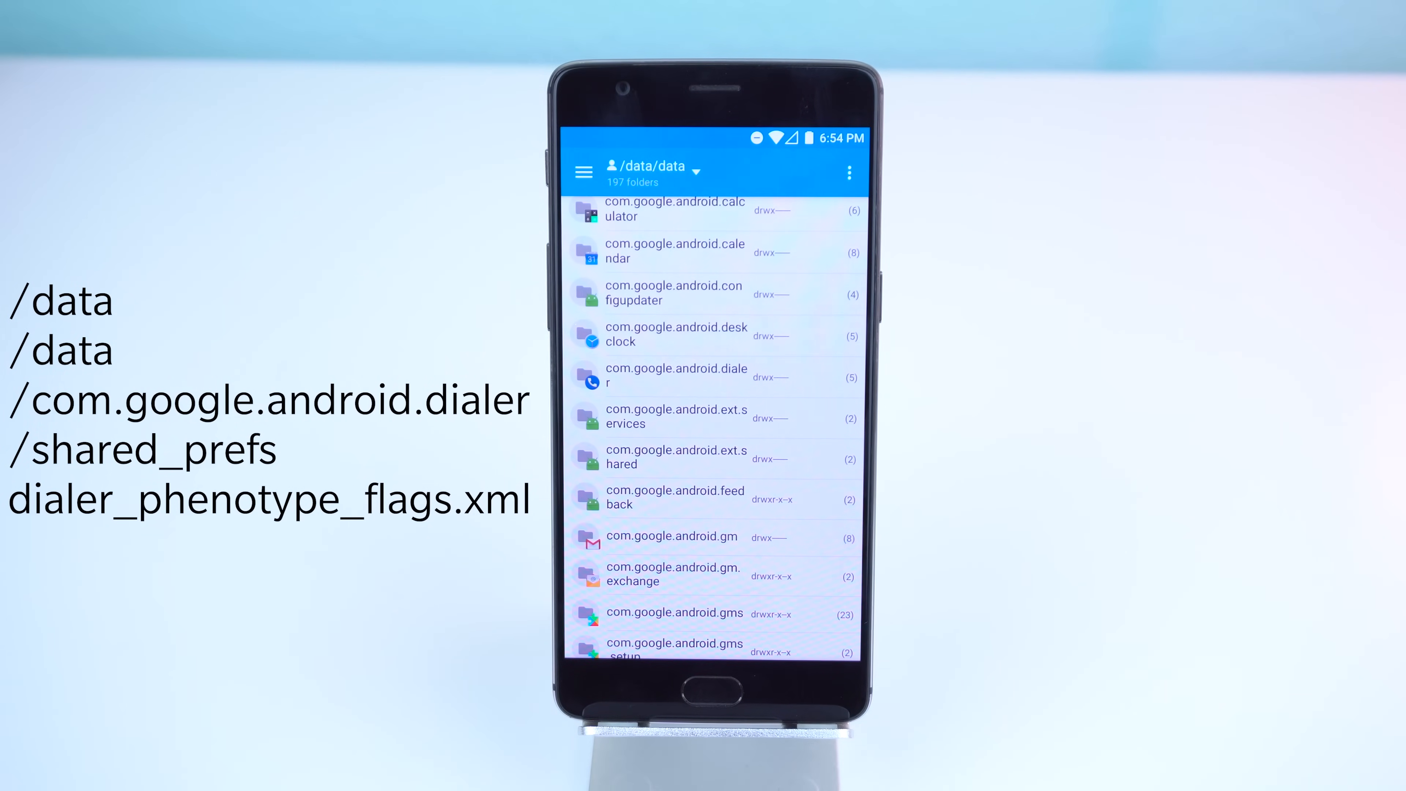
left_click(708, 377)
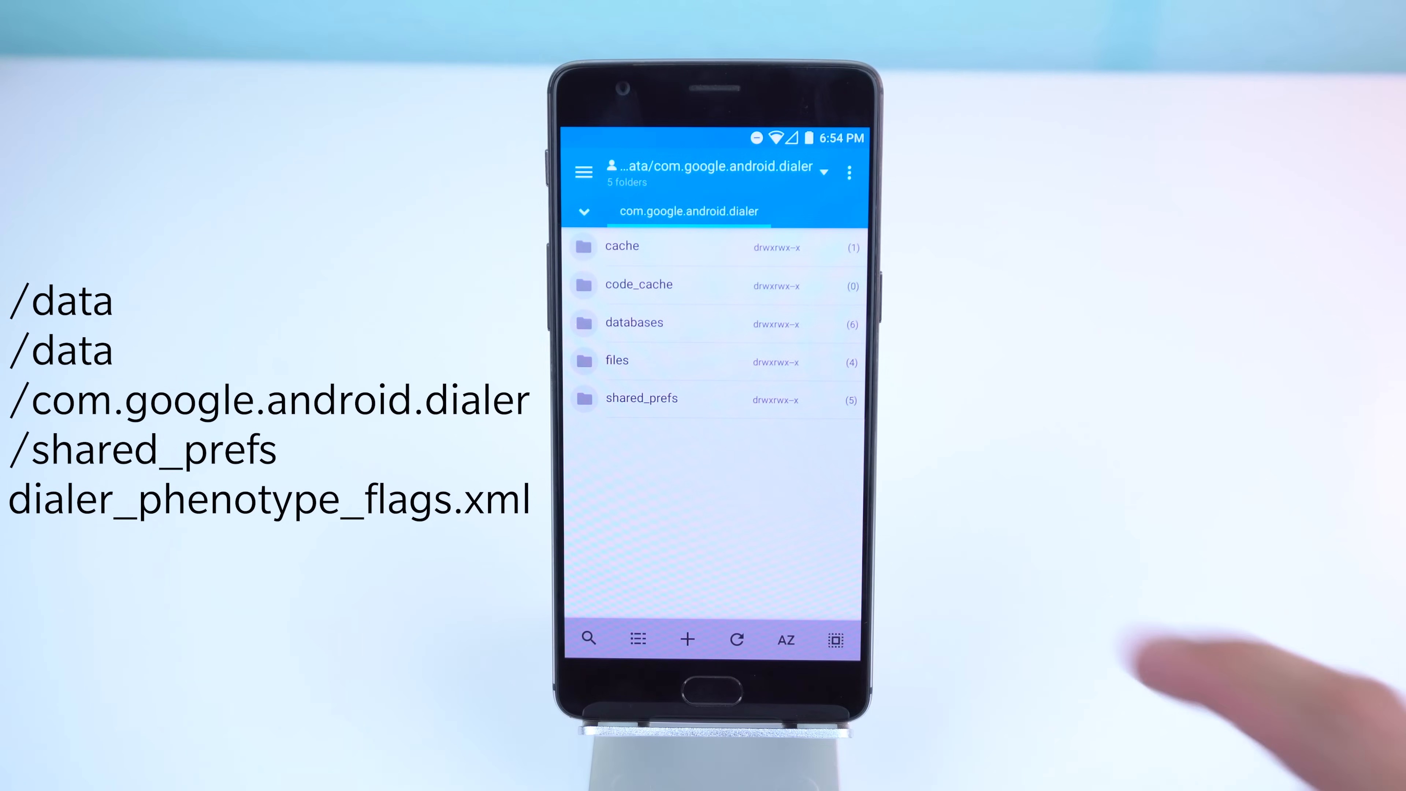
left_click(639, 396)
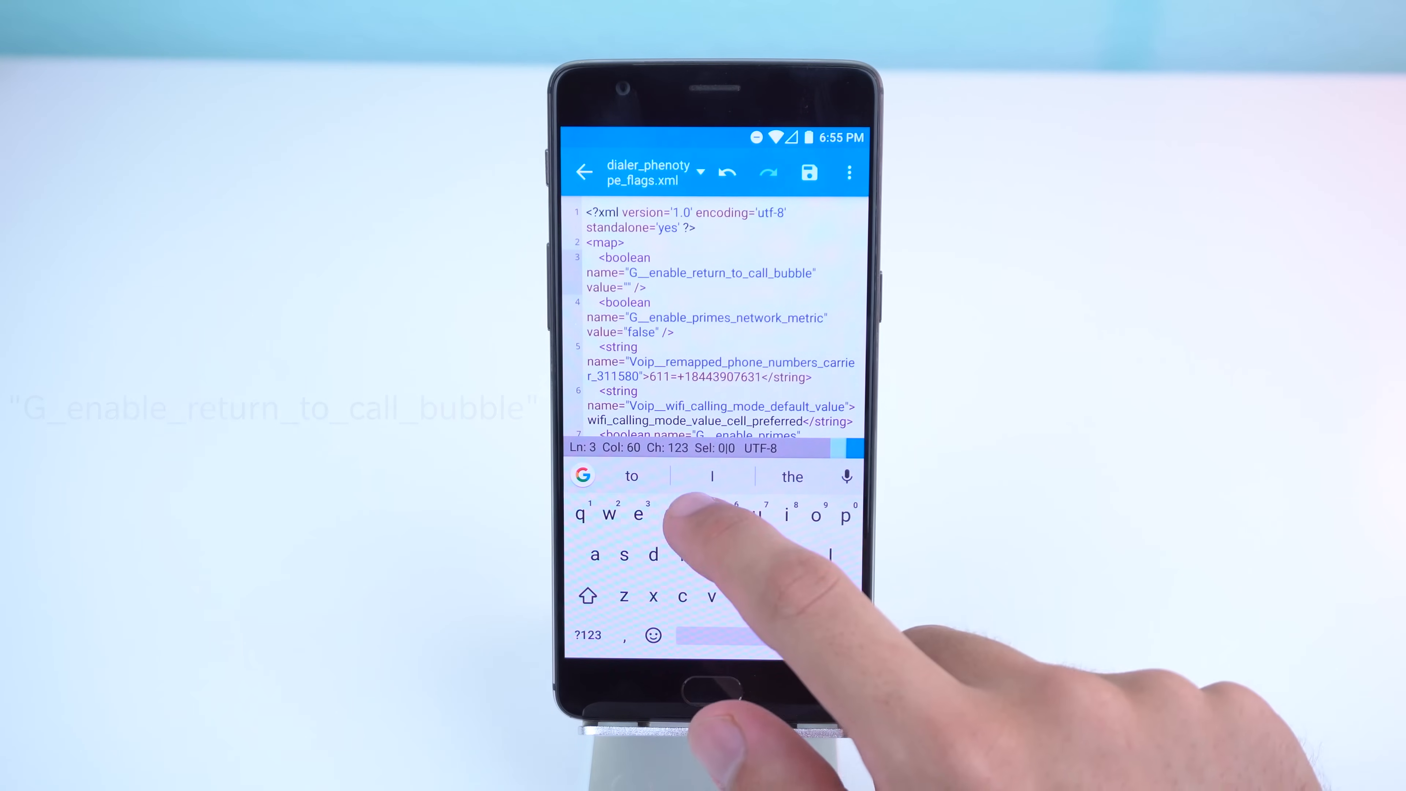
- Set G__enable_return_to_call_bubble's value to "true" in dialer_phenotype_flags.xml
type("true")
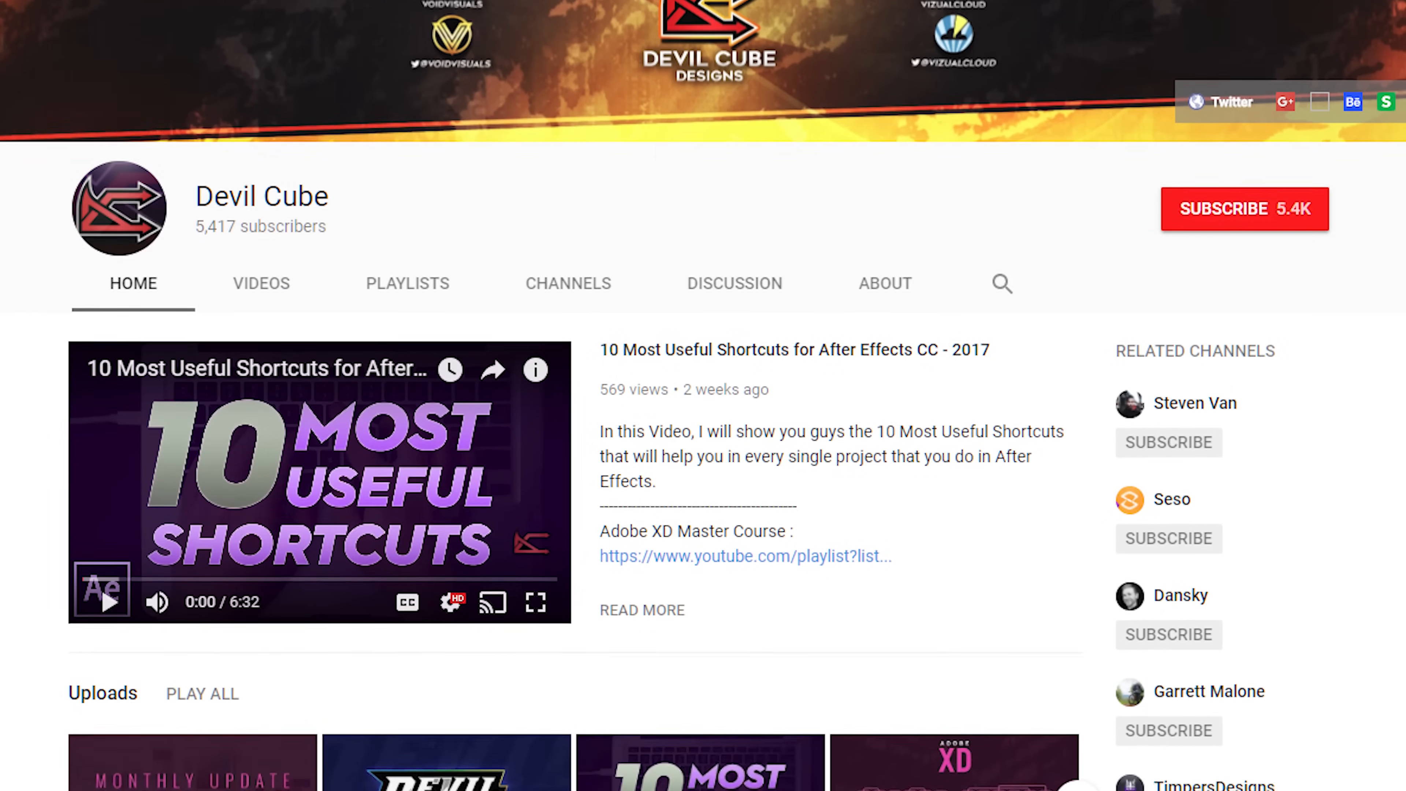
scroll("down", 3)
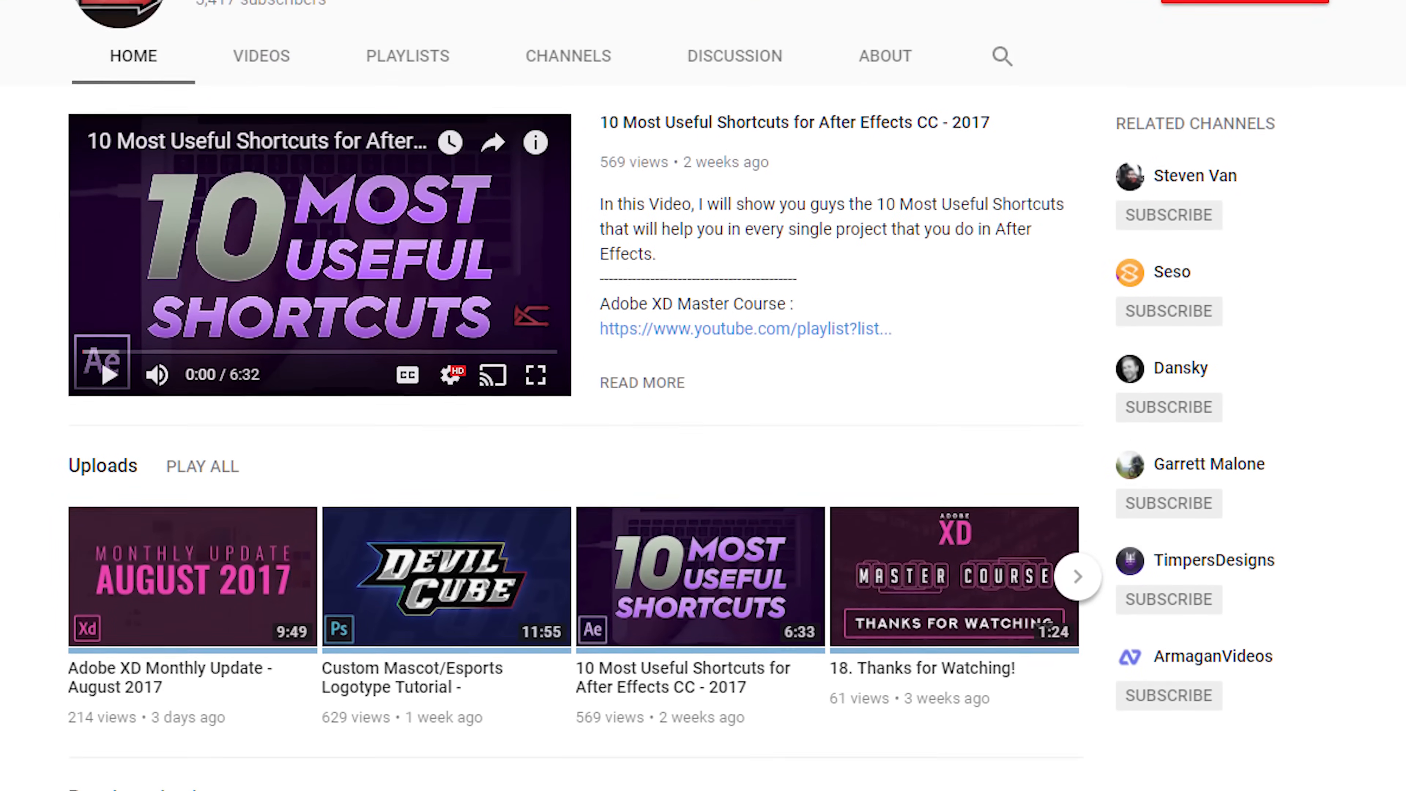